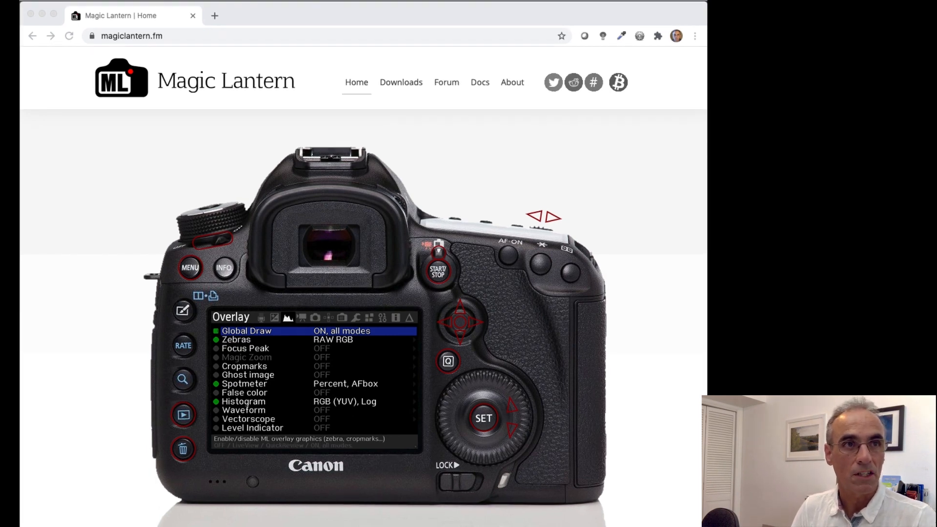
# Go to Nightly Builds from the Downloads menu on magiclantern.fm.
pyautogui.click(400, 82)
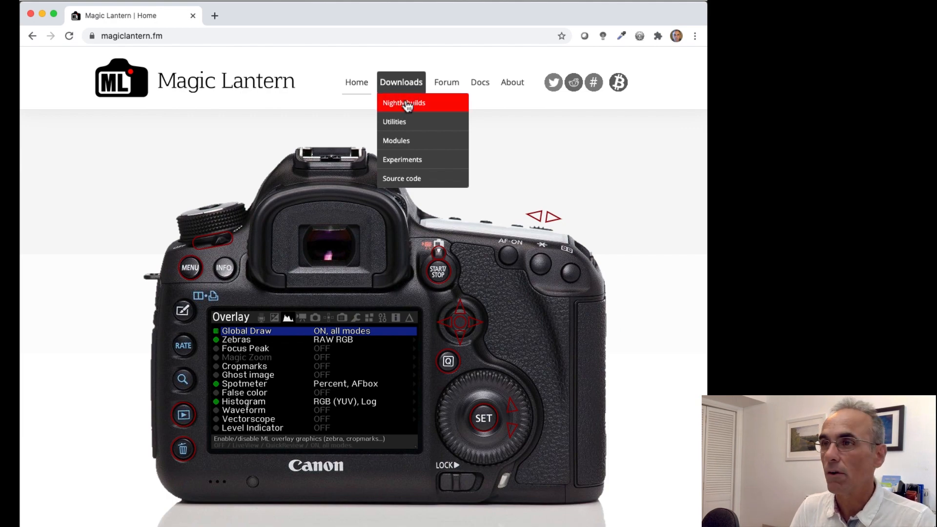
pyautogui.click(405, 103)
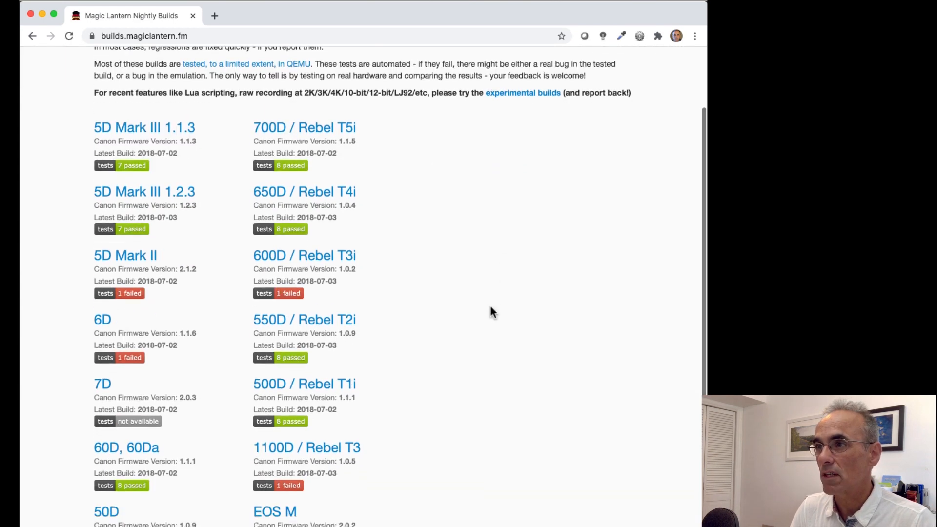
pyautogui.scroll(-3)
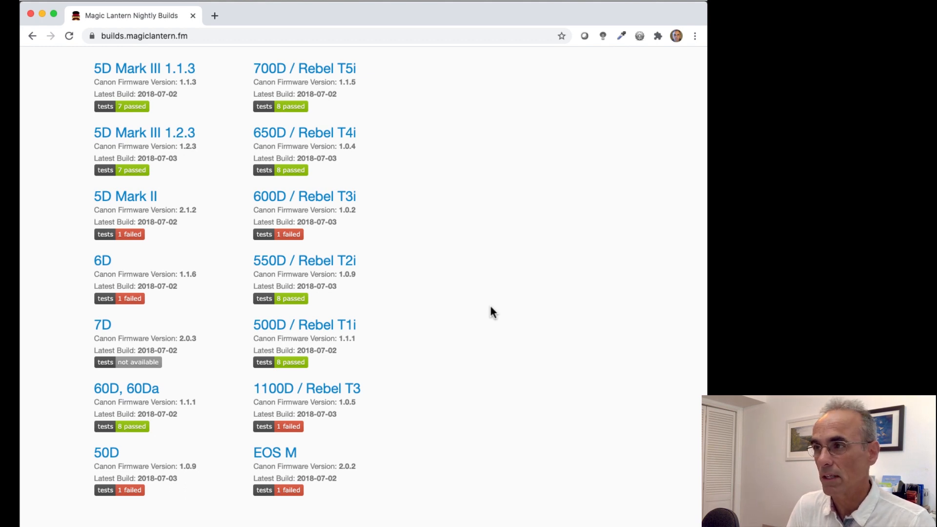
pyautogui.moveTo(381, 205)
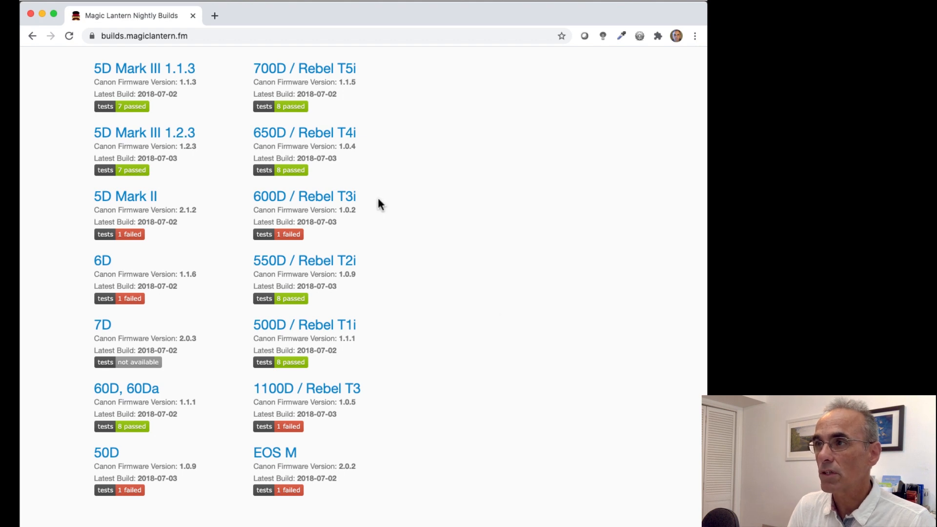
pyautogui.moveTo(293, 122)
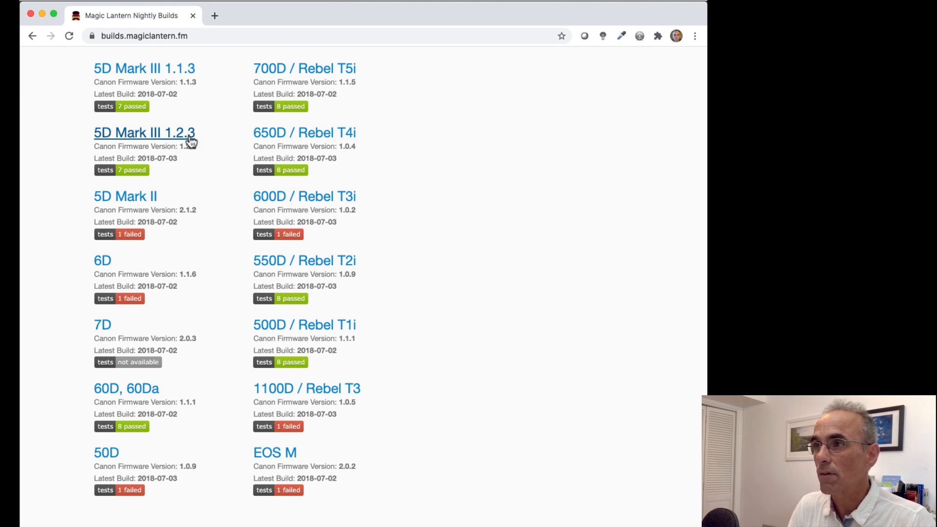
pyautogui.moveTo(189, 158)
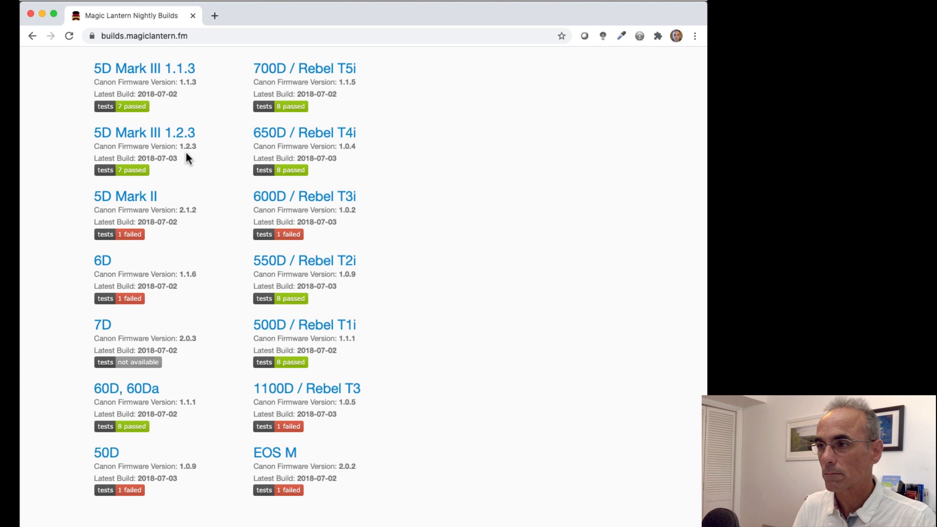
pyautogui.moveTo(103, 292)
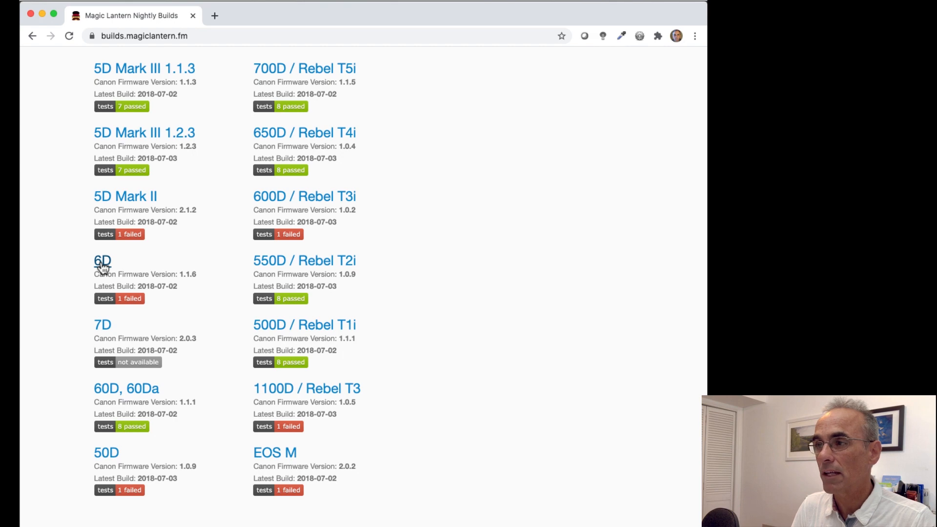
# Open the 6D 1.1.6 build page and scroll down to its Installation section.
pyautogui.click(102, 259)
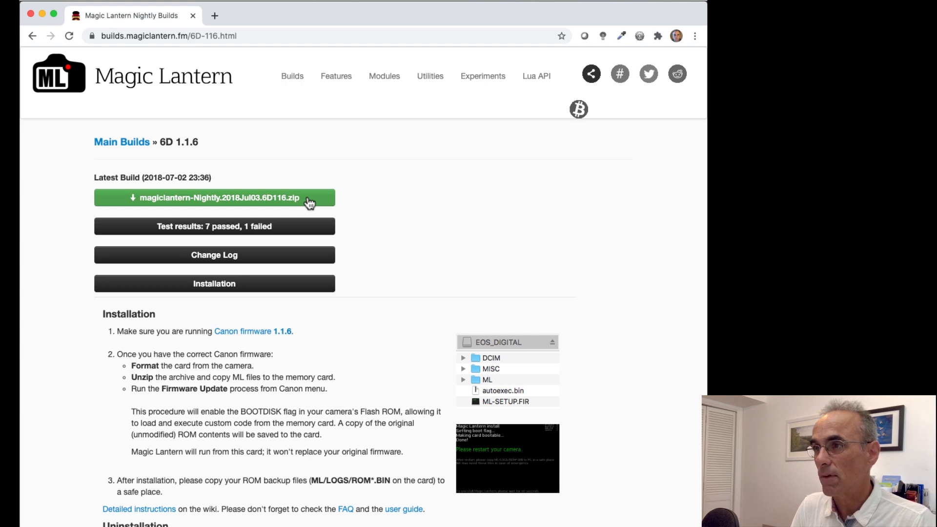
pyautogui.scroll(-3)
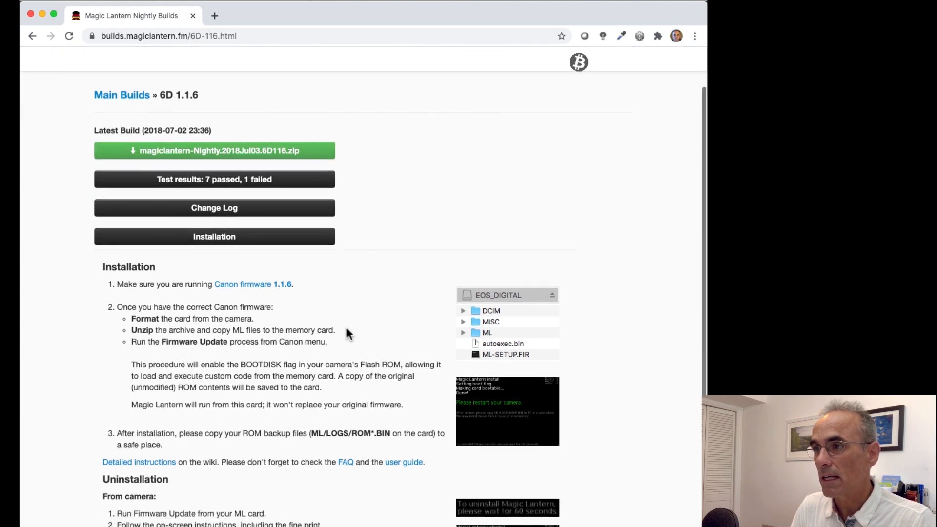
pyautogui.scroll(-3)
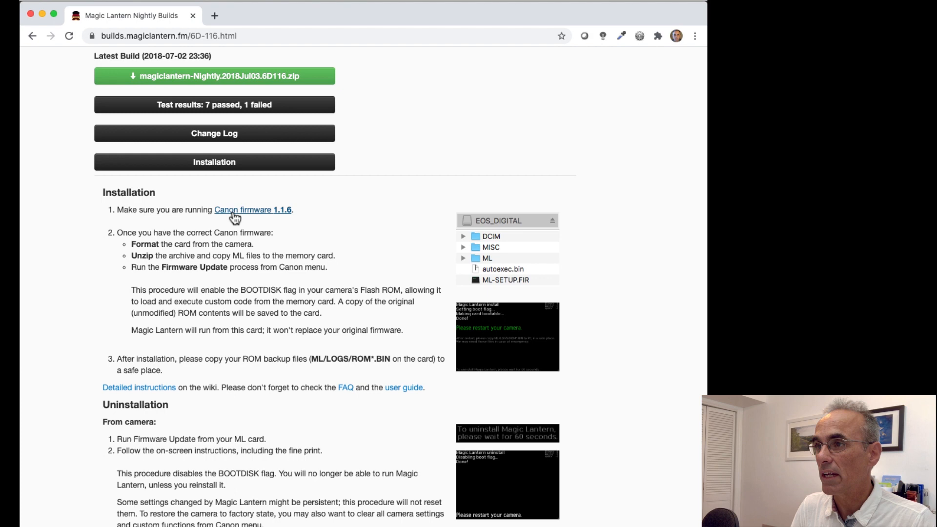
pyautogui.scroll(-3)
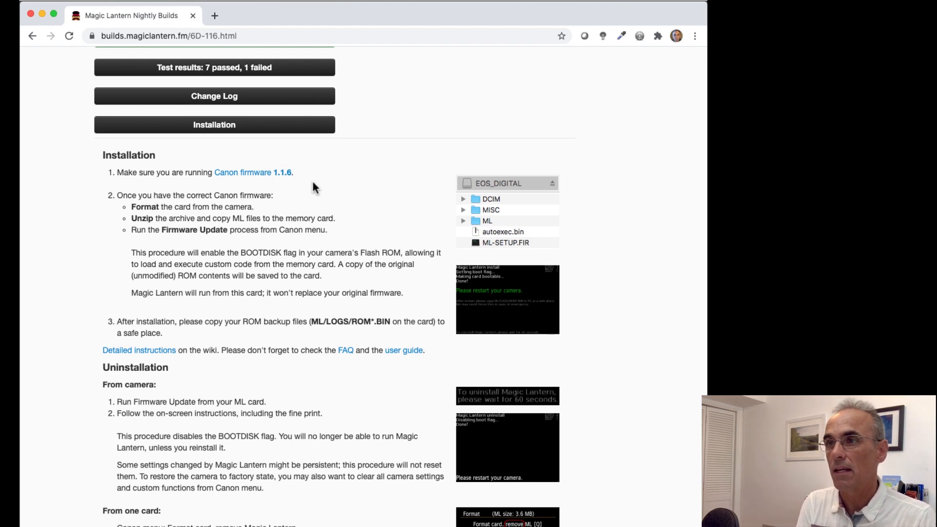
pyautogui.moveTo(352, 207)
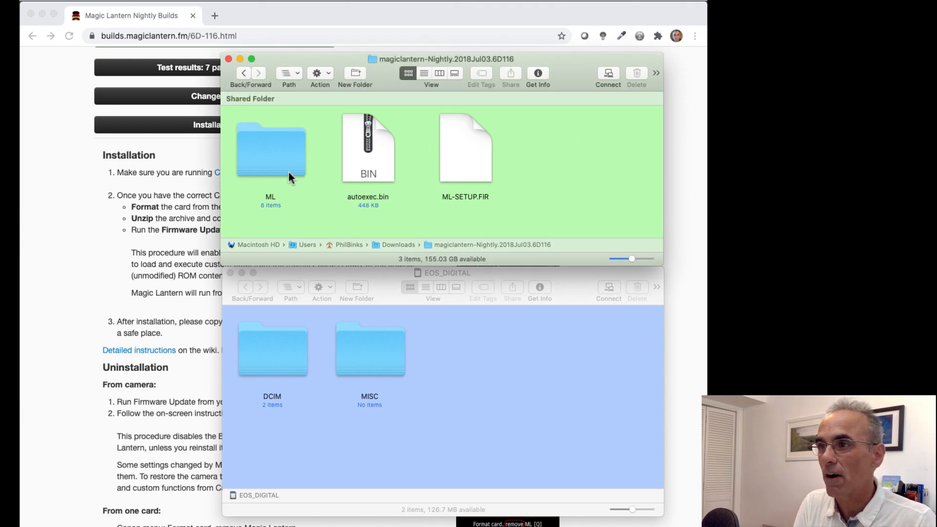
pyautogui.moveTo(269, 210)
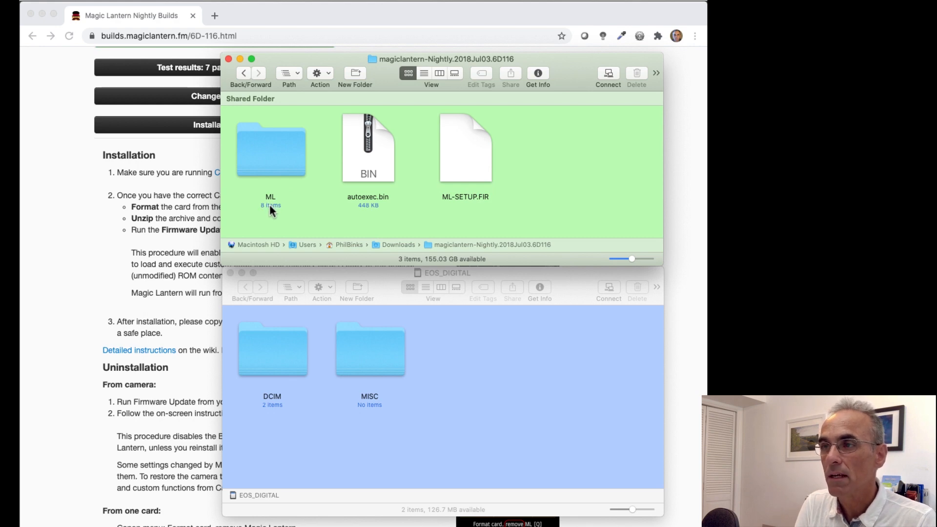
pyautogui.moveTo(366, 210)
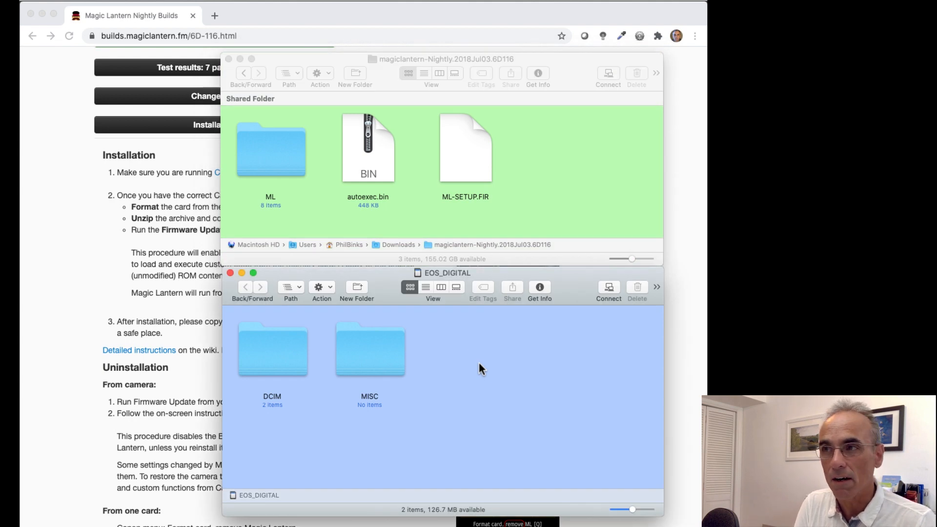
pyautogui.moveTo(439, 295)
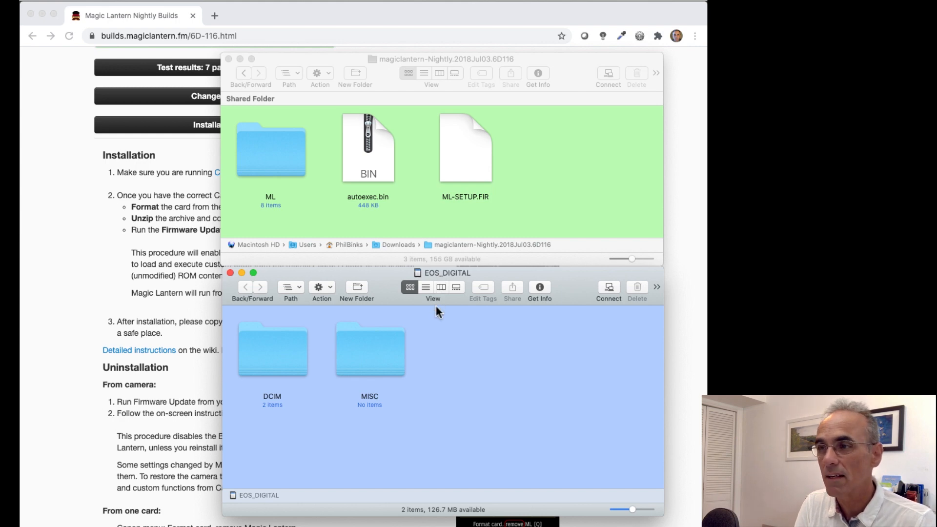
pyautogui.moveTo(276, 369)
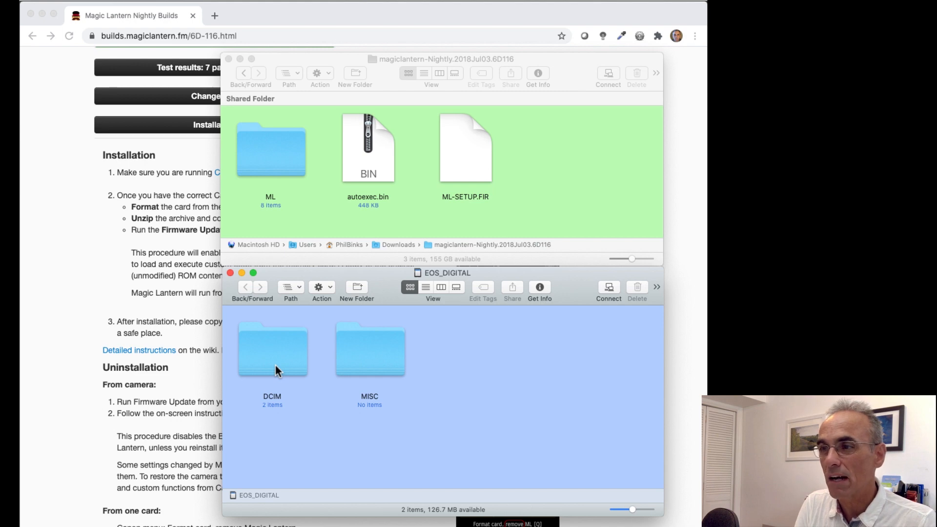
pyautogui.moveTo(395, 360)
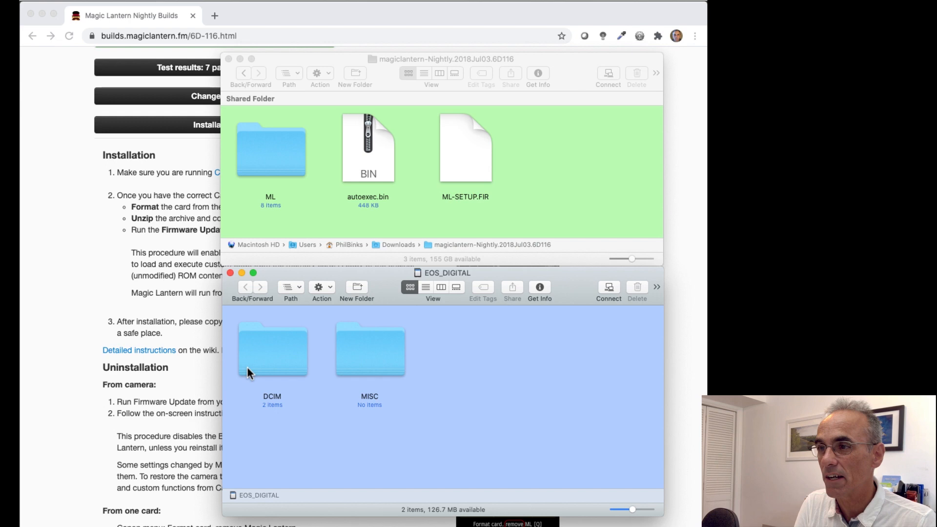
# Inspect the card's empty 100CANON folder, go back, and reopen DCIM.
pyautogui.doubleClick(272, 350)
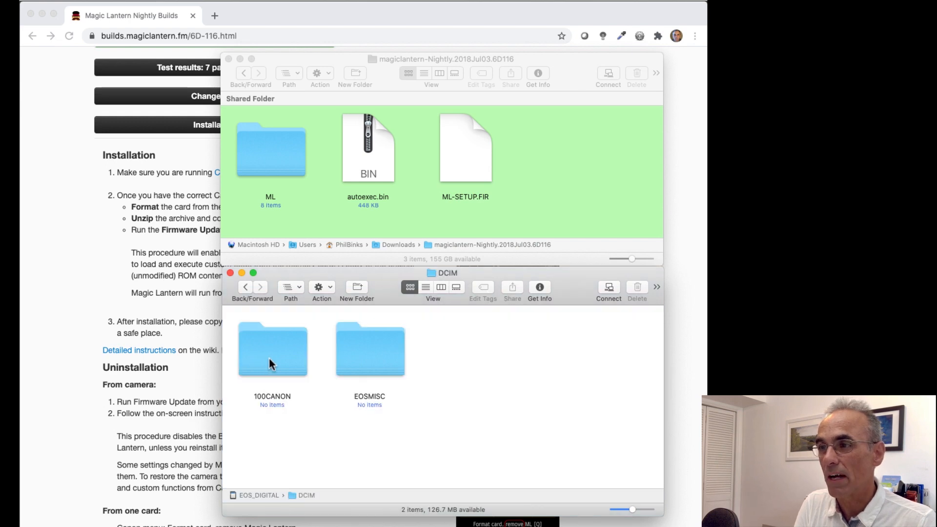
pyautogui.doubleClick(272, 350)
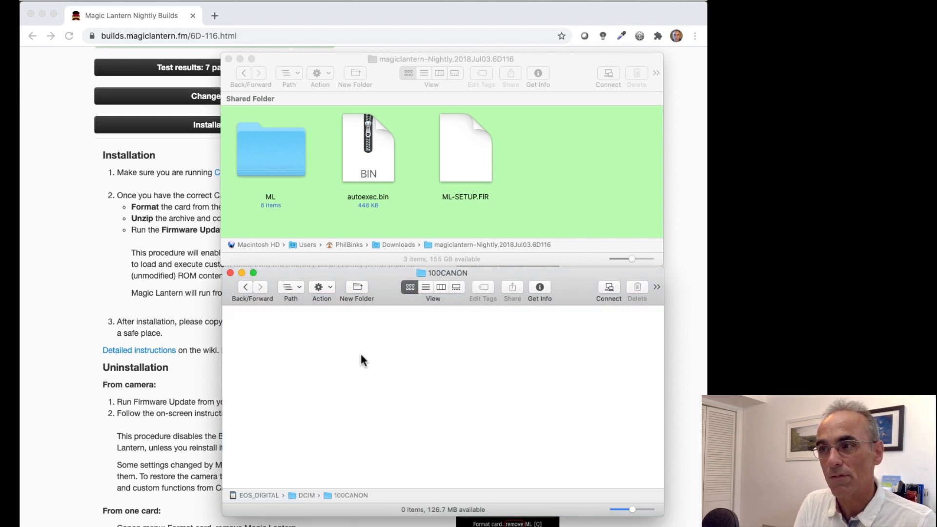
pyautogui.click(245, 287)
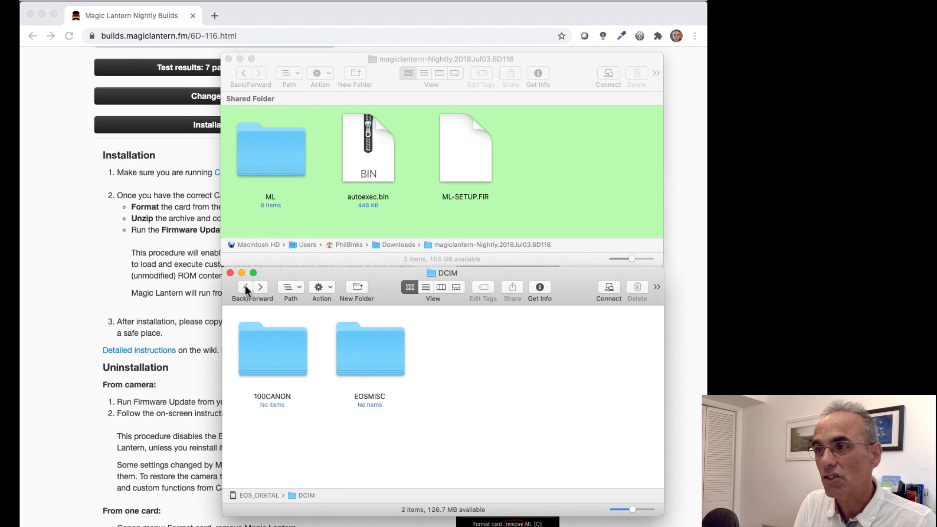
pyautogui.click(245, 287)
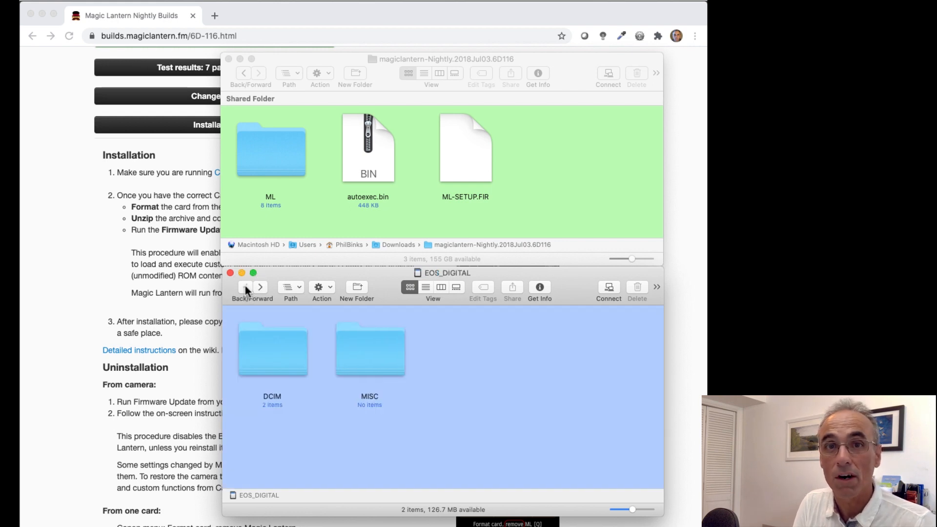
pyautogui.moveTo(280, 169)
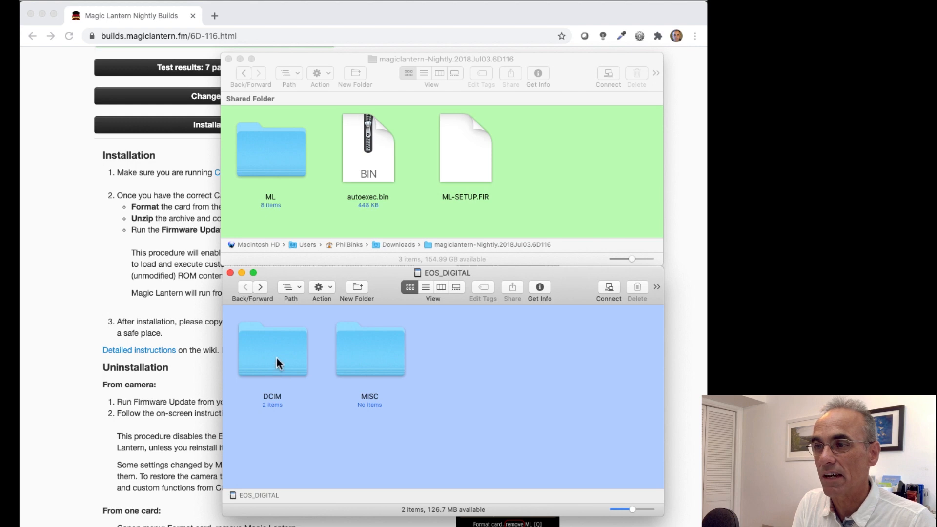
pyautogui.doubleClick(273, 351)
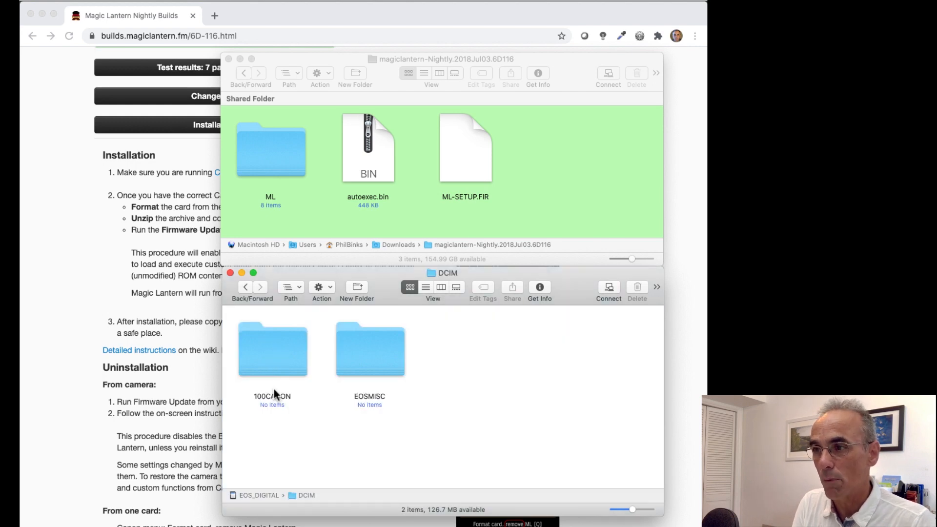
pyautogui.moveTo(275, 413)
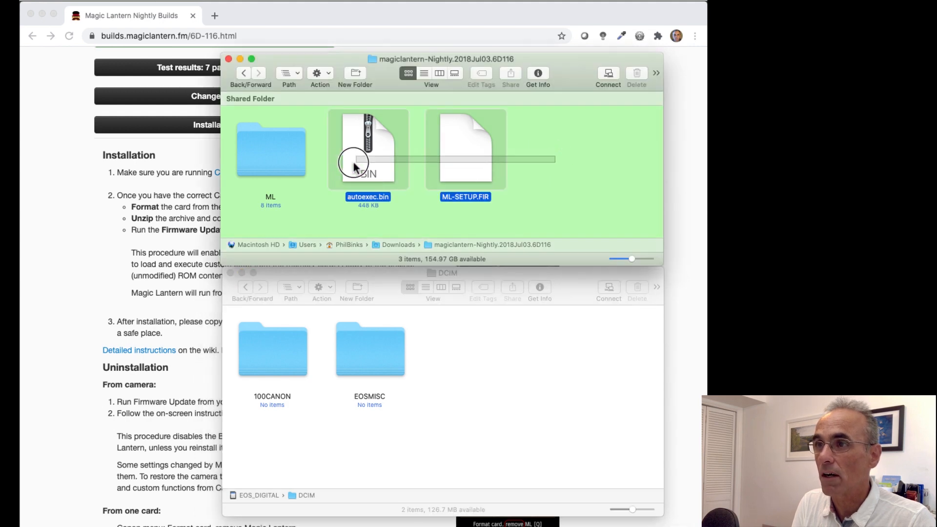
# Drag ML, autoexec.bin and ML-SETUP.FIR onto the top level of EOS_DIGITAL.
pyautogui.moveTo(367, 158); pyautogui.dragTo(296, 179)
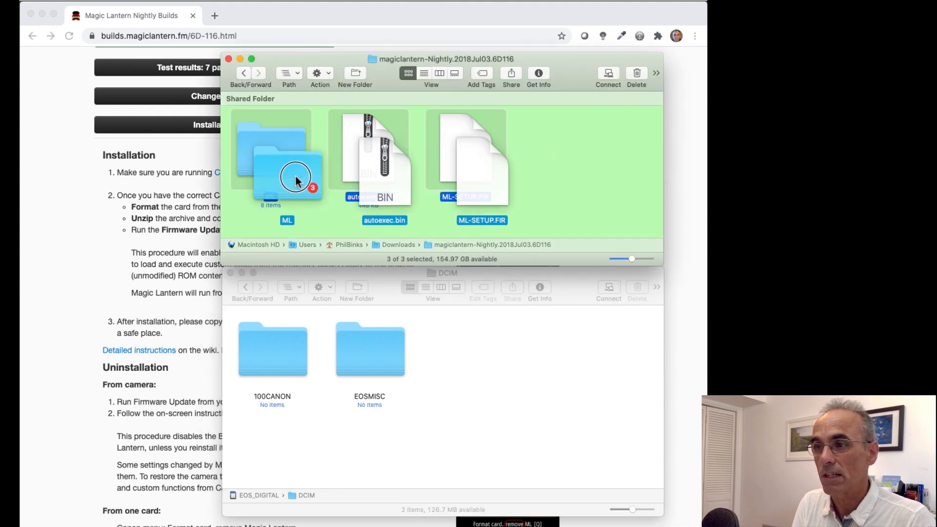
pyautogui.moveTo(293, 179); pyautogui.dragTo(462, 418)
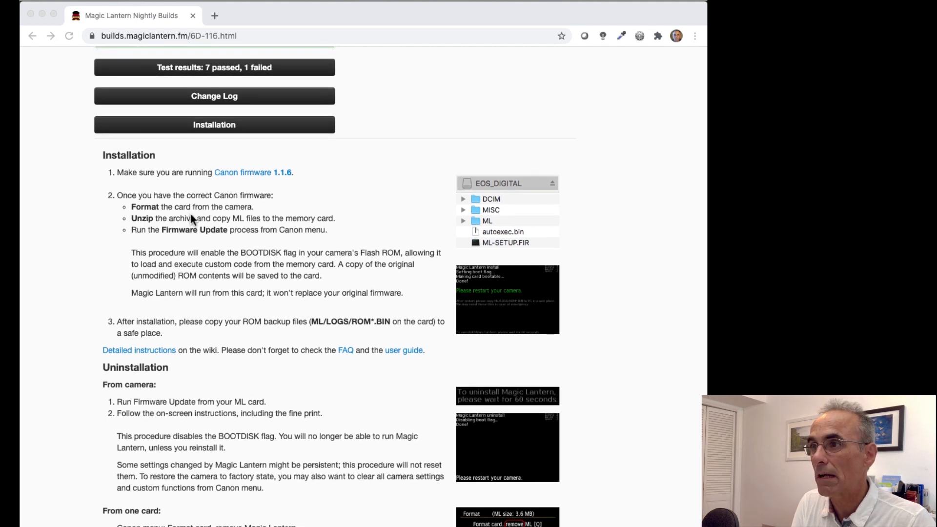
pyautogui.moveTo(234, 232)
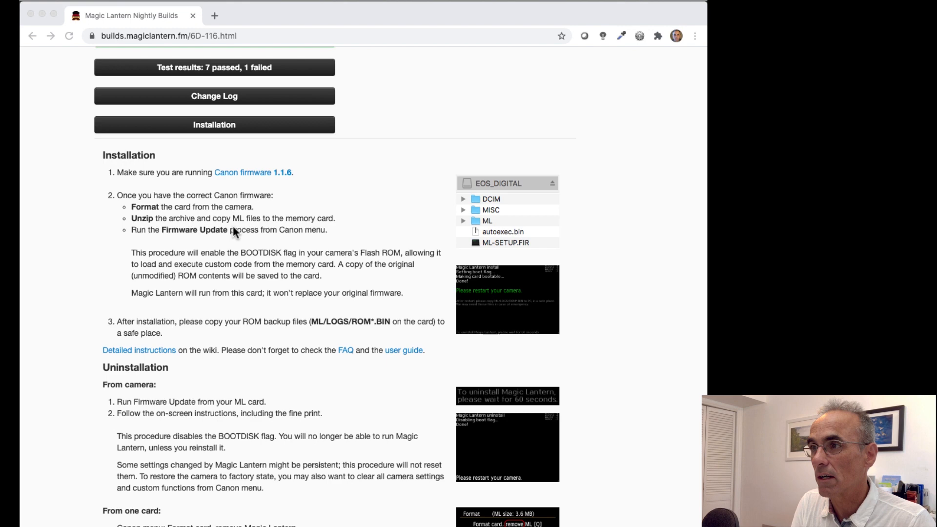
pyautogui.moveTo(257, 244)
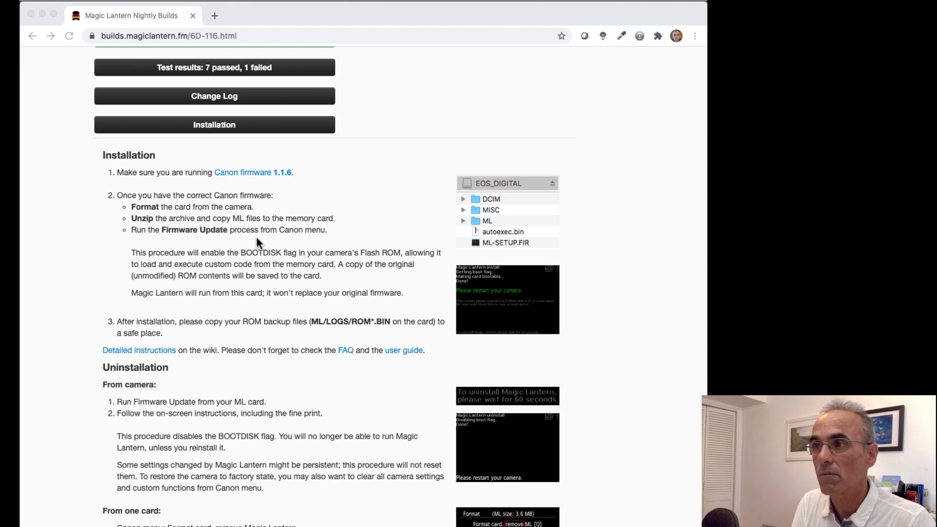
pyautogui.moveTo(266, 243)
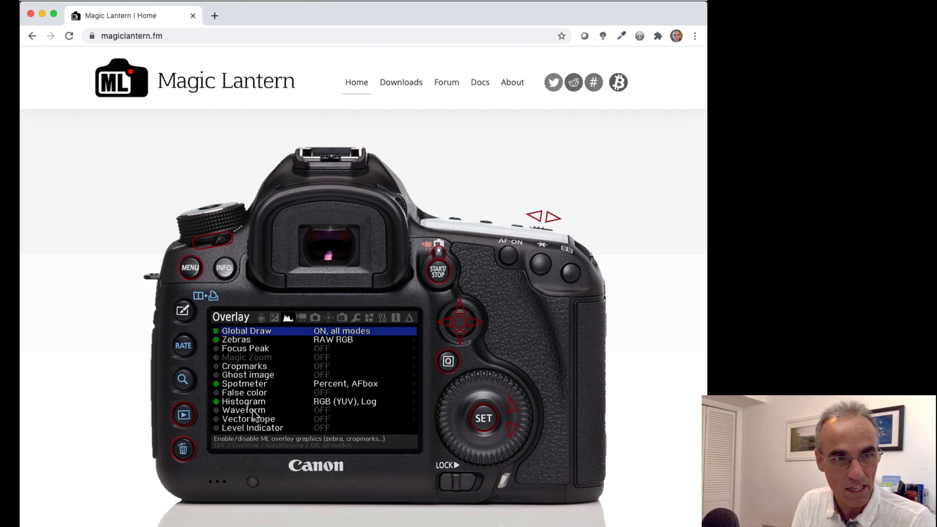
pyautogui.moveTo(250, 447)
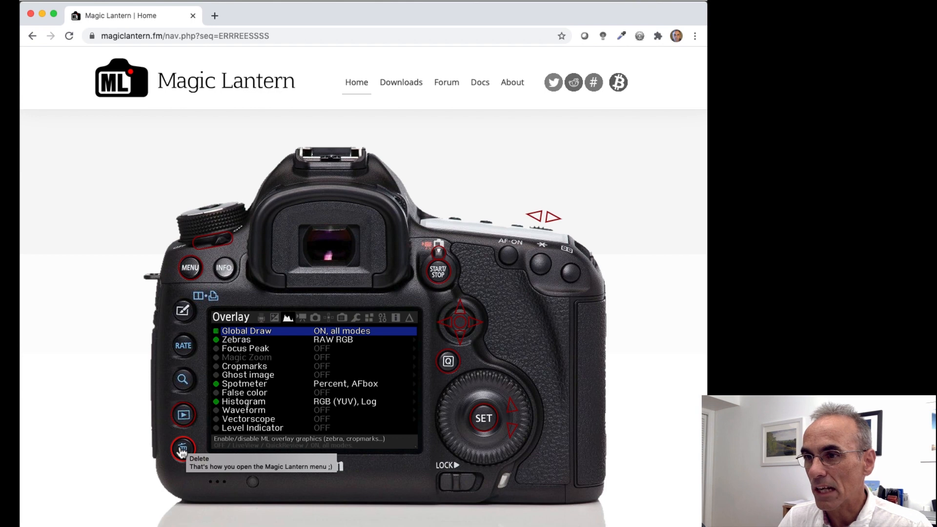
# Press SET on Global Draw on the demo camera to show its options.
pyautogui.click(182, 450)
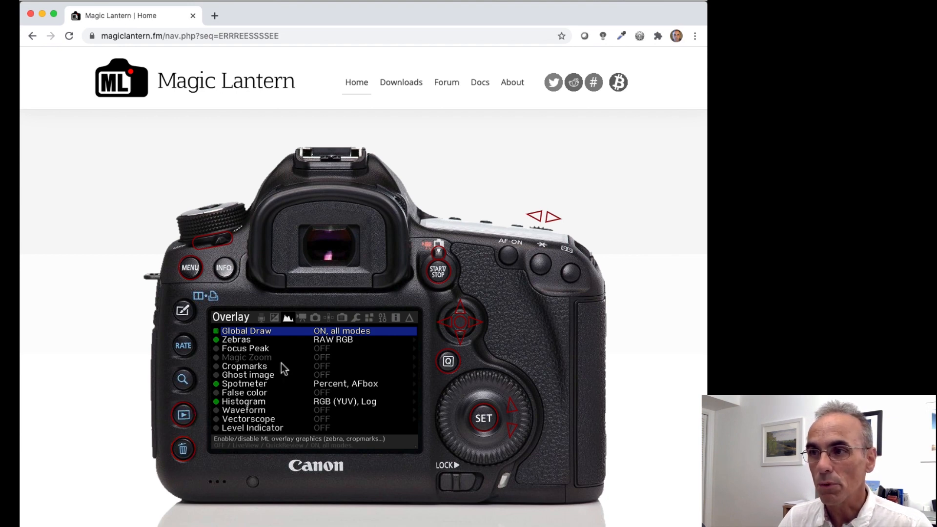
pyautogui.moveTo(294, 338)
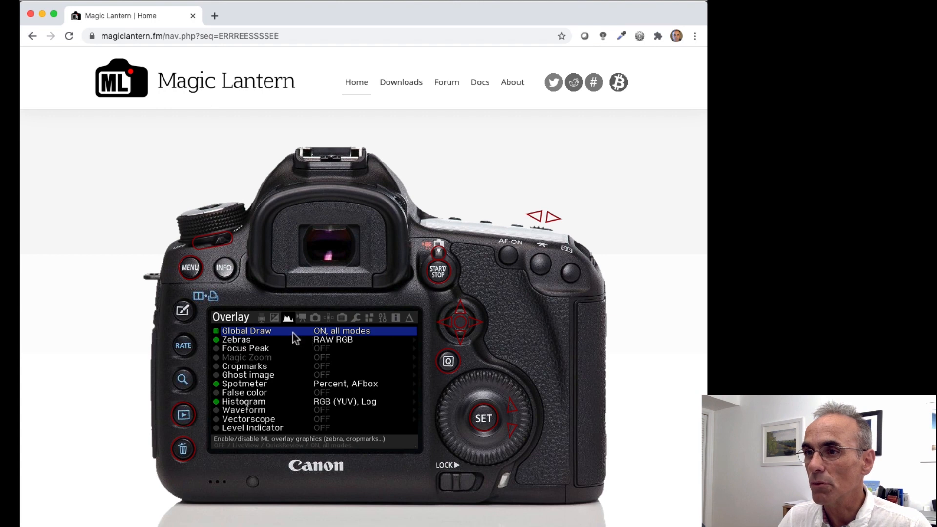
pyautogui.moveTo(260, 340)
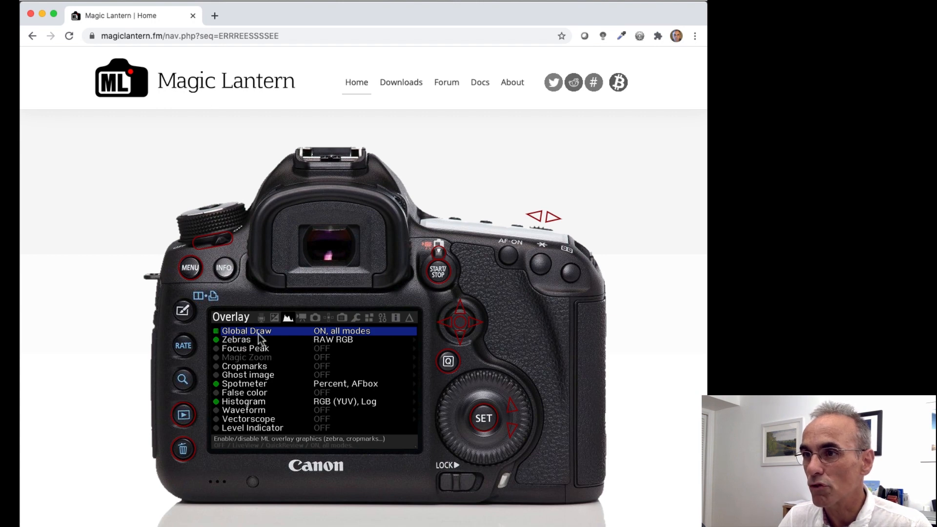
pyautogui.moveTo(288, 328)
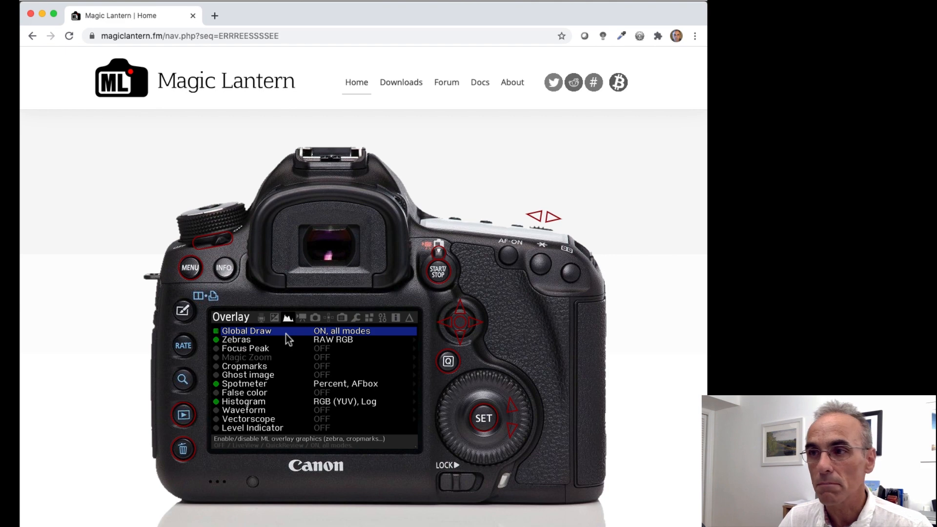
pyautogui.moveTo(407, 351)
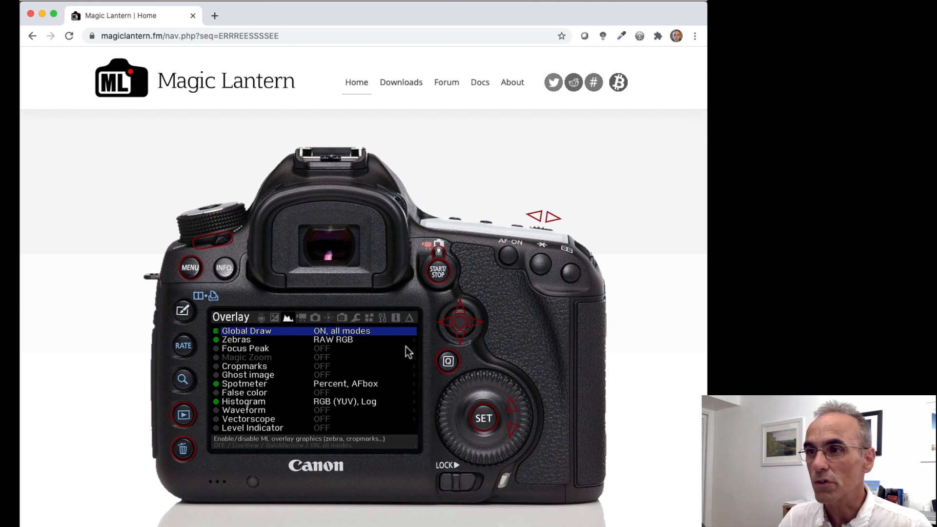
pyautogui.moveTo(320, 335)
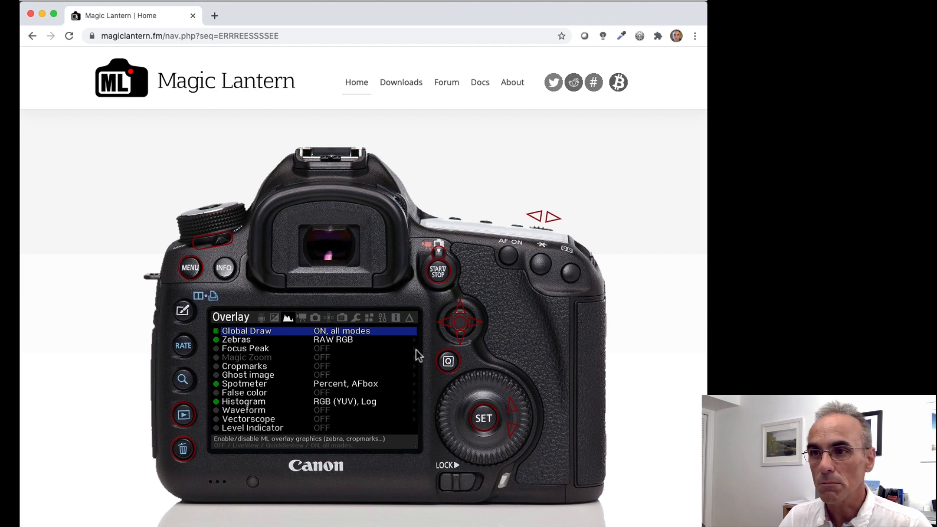
pyautogui.moveTo(482, 417)
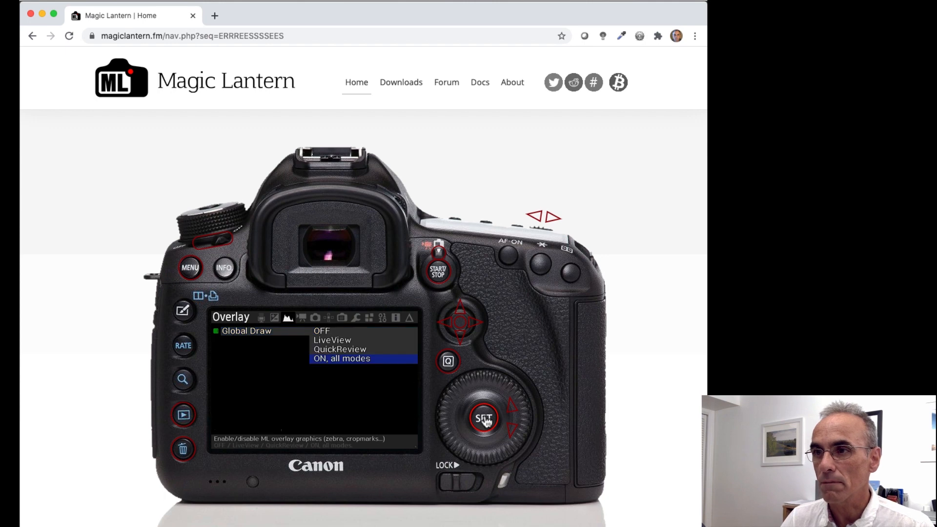
pyautogui.moveTo(356, 344)
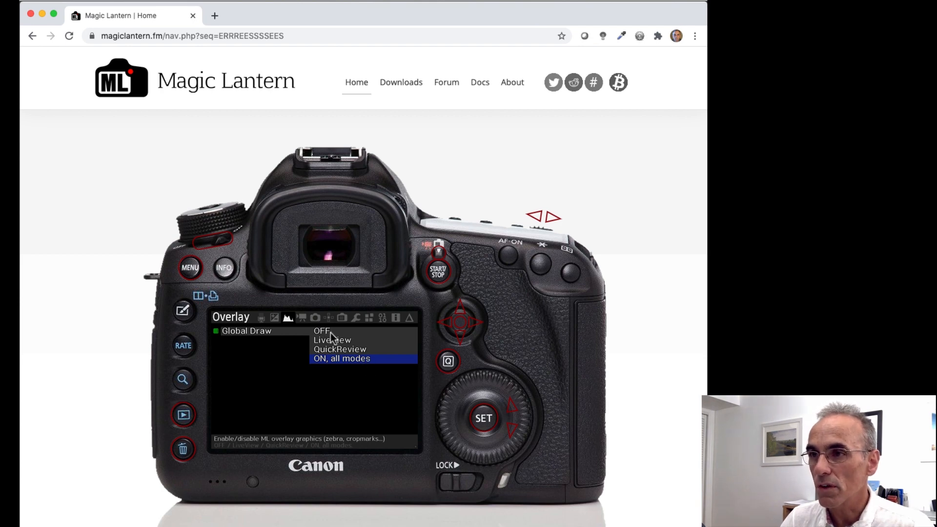
pyautogui.moveTo(336, 339)
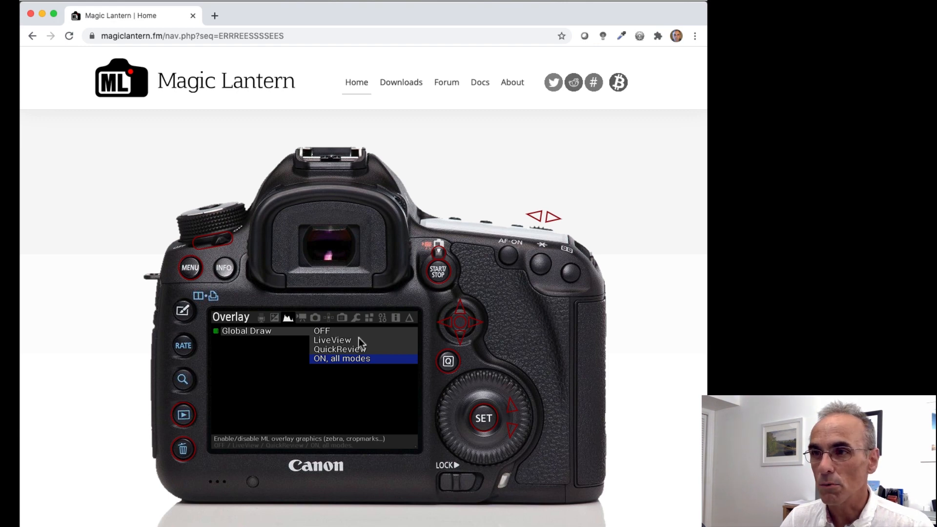
pyautogui.moveTo(520, 410)
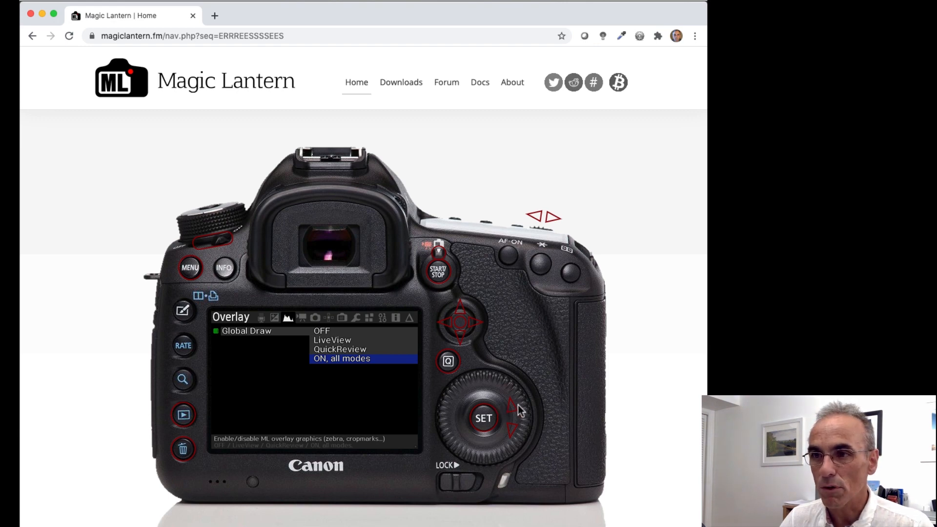
# Move the demo camera's Global Draw choice up to OFF and confirm.
pyautogui.click(512, 403)
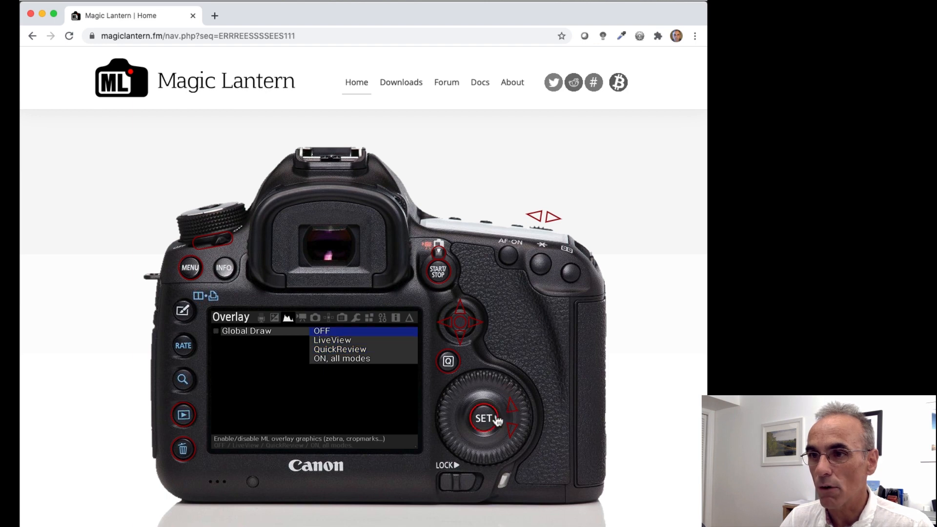
pyautogui.click(483, 417)
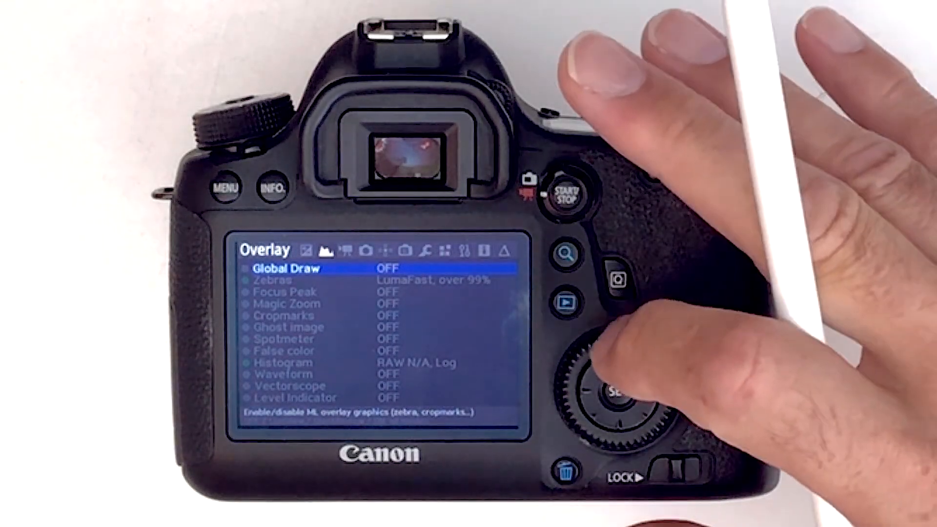
# Set Global Draw to OFF on the 6D and move to the Display tab.
pyautogui.click(618, 391)
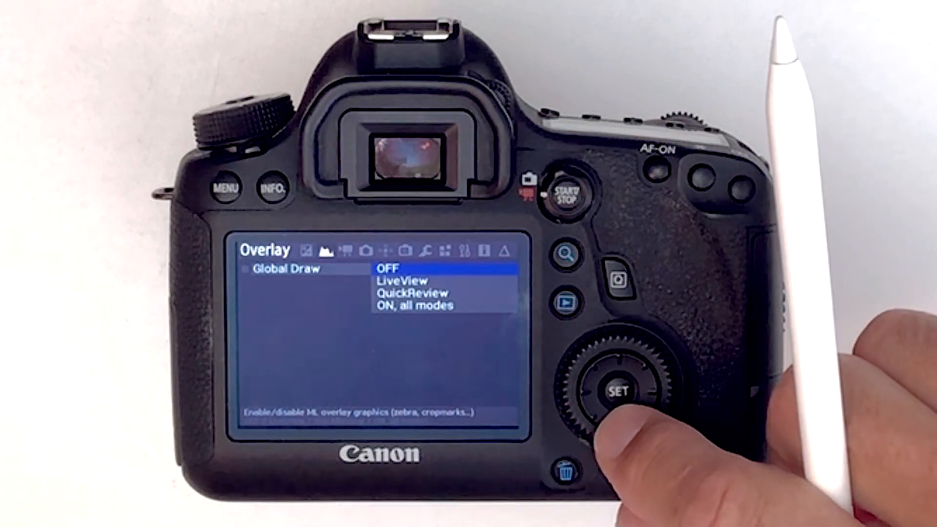
pyautogui.click(613, 393)
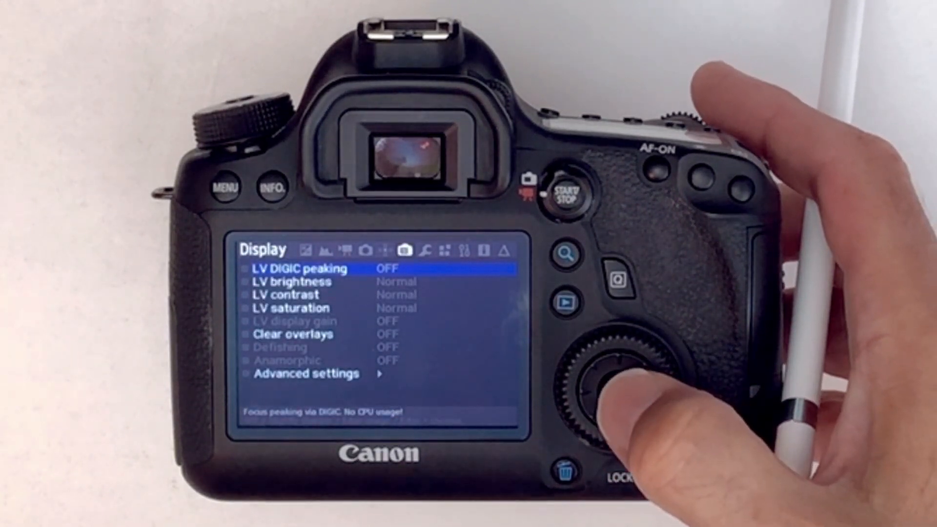
# Set Display's advanced Screen Layout to 16:9 HDMI,t/b on the 6D.
pyautogui.click(610, 376)
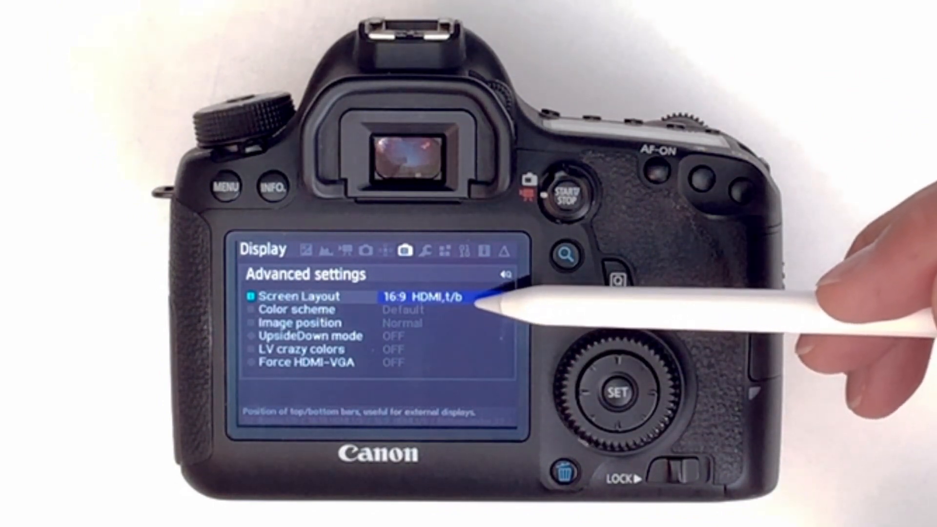
pyautogui.moveTo(490, 299)
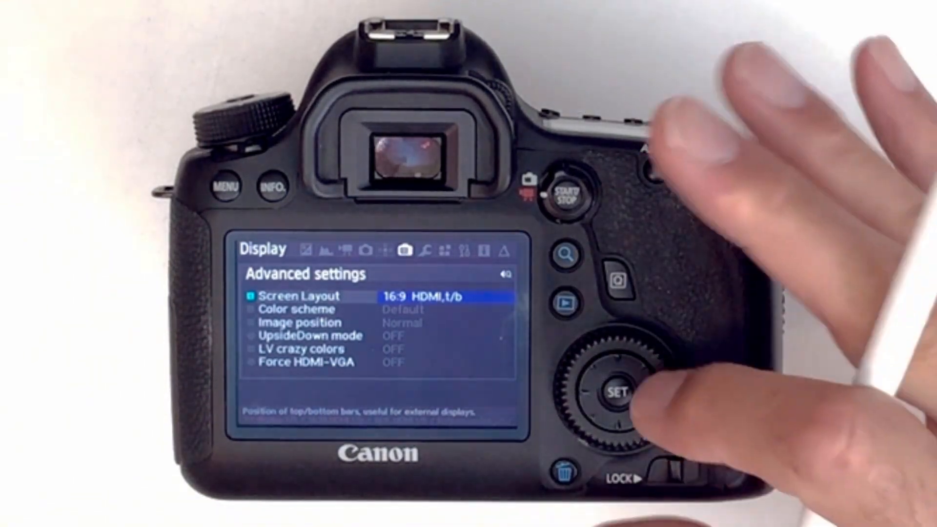
pyautogui.click(614, 394)
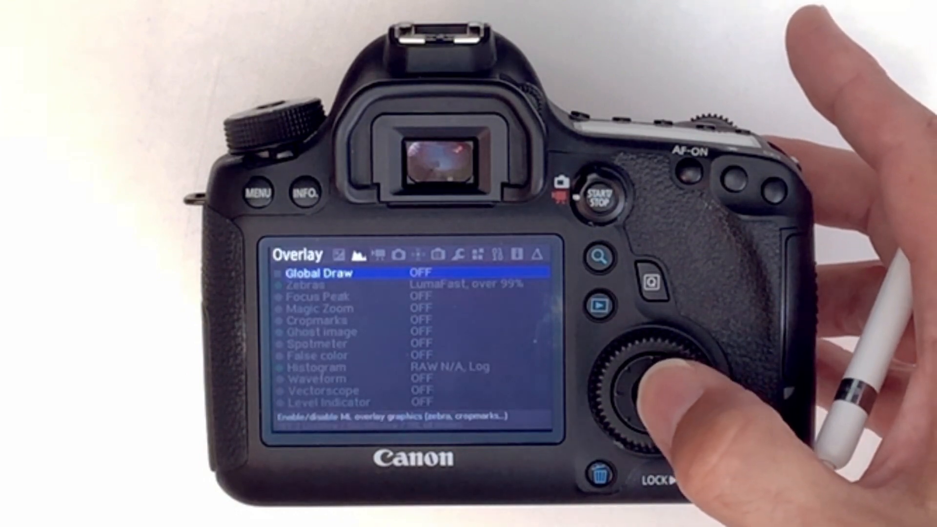
# Open Global Draw on the Overlay tab to confirm it reads OFF.
pyautogui.click(644, 393)
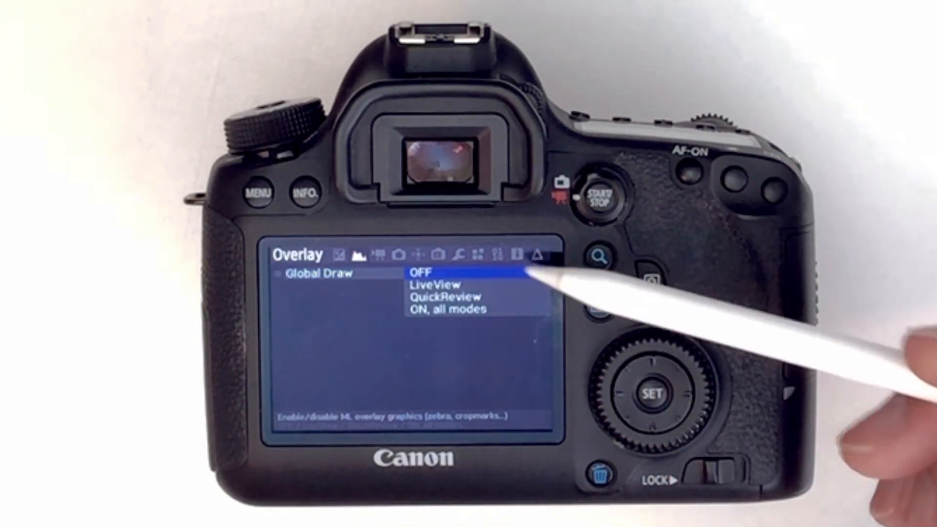